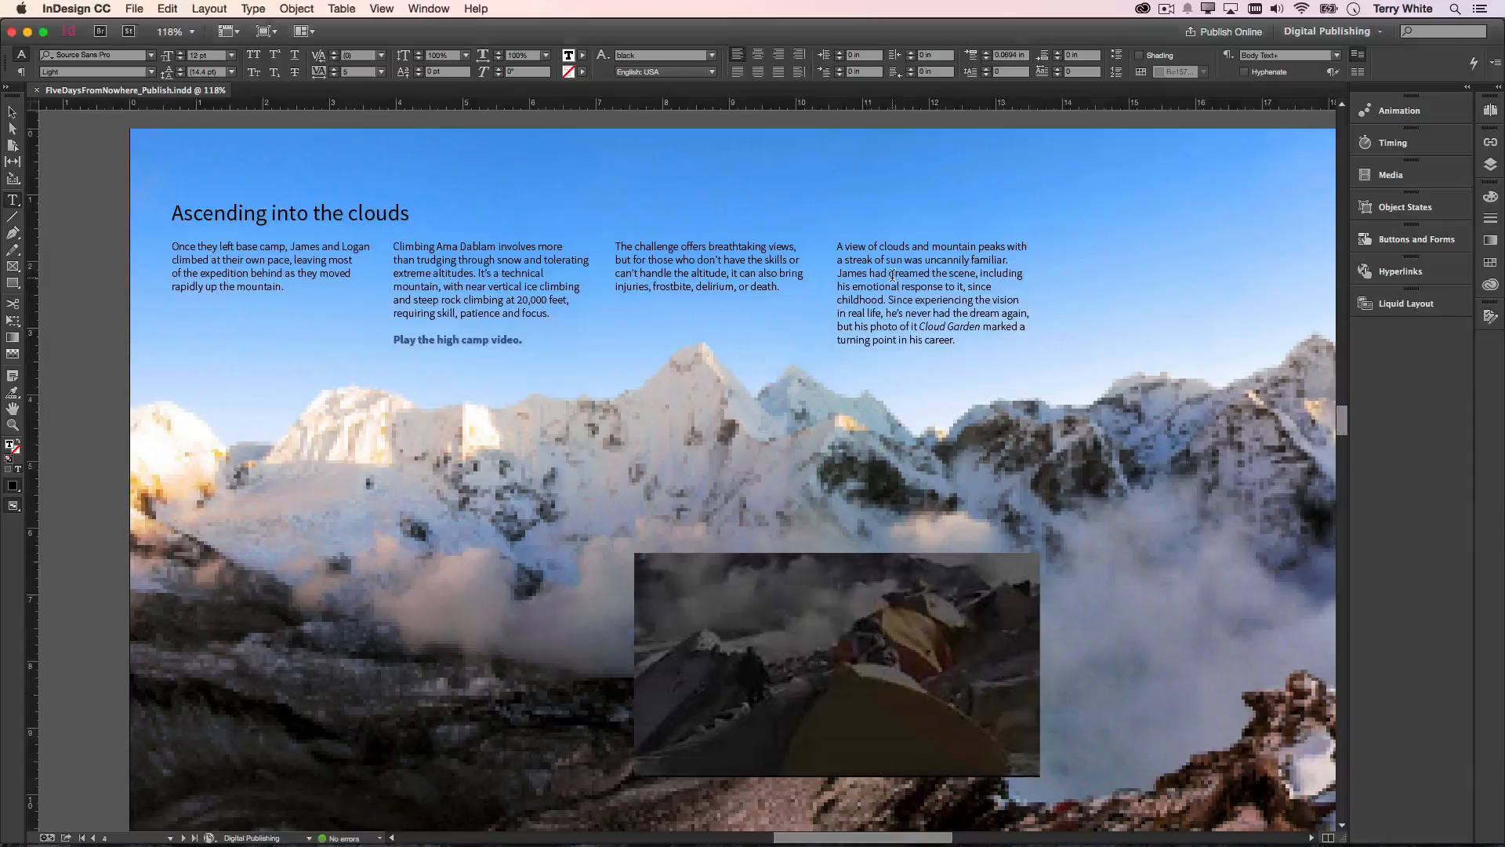
Select the cloud-view paragraph's text frame and enable Shading in the Paragraph controls
{"action": "left_click", "coordinate": [890, 274]}
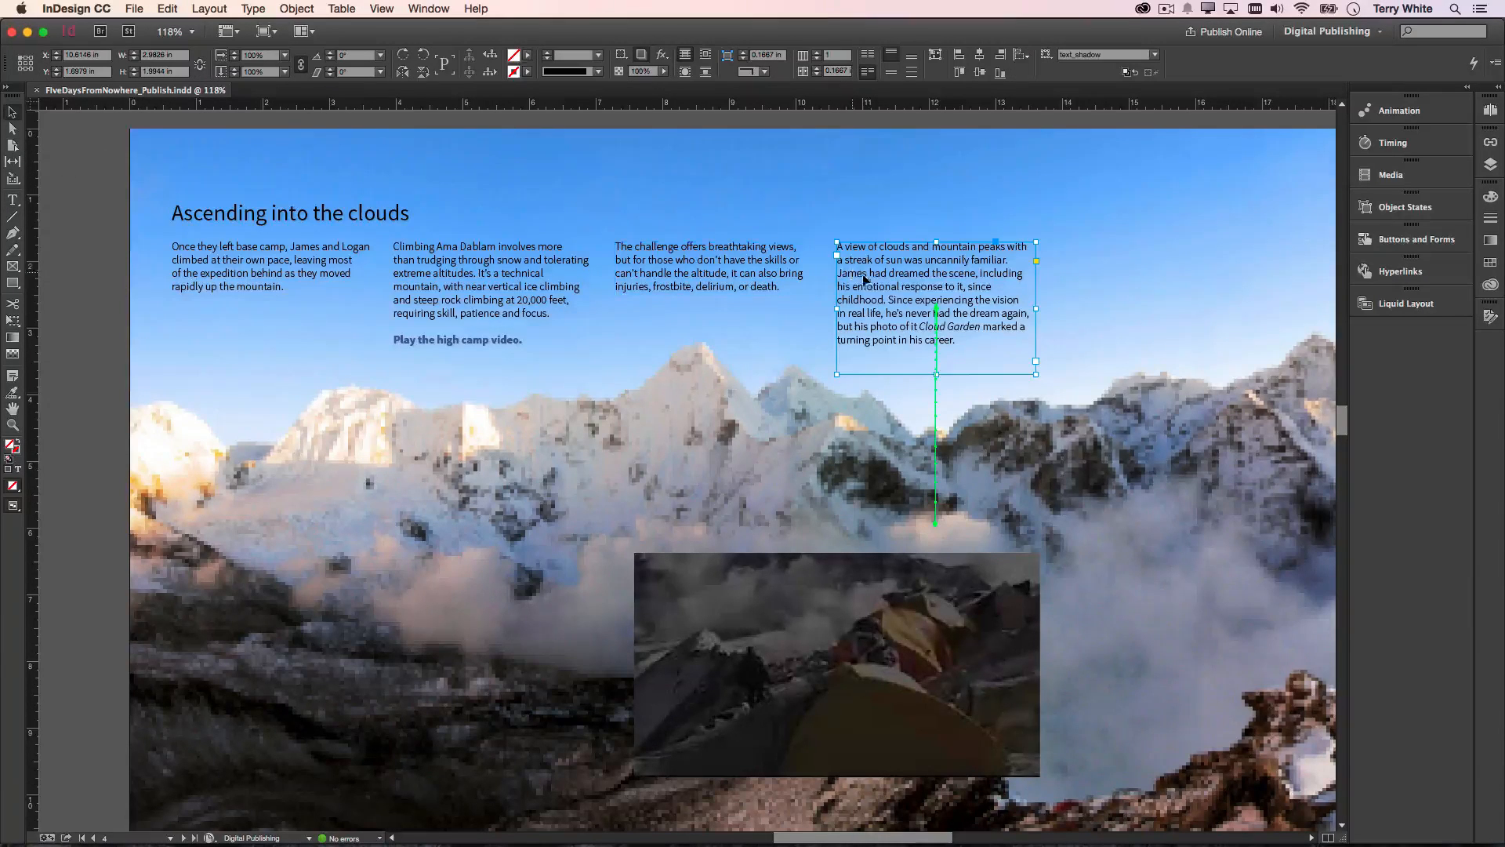
{"action": "left_click", "coordinate": [503, 277]}
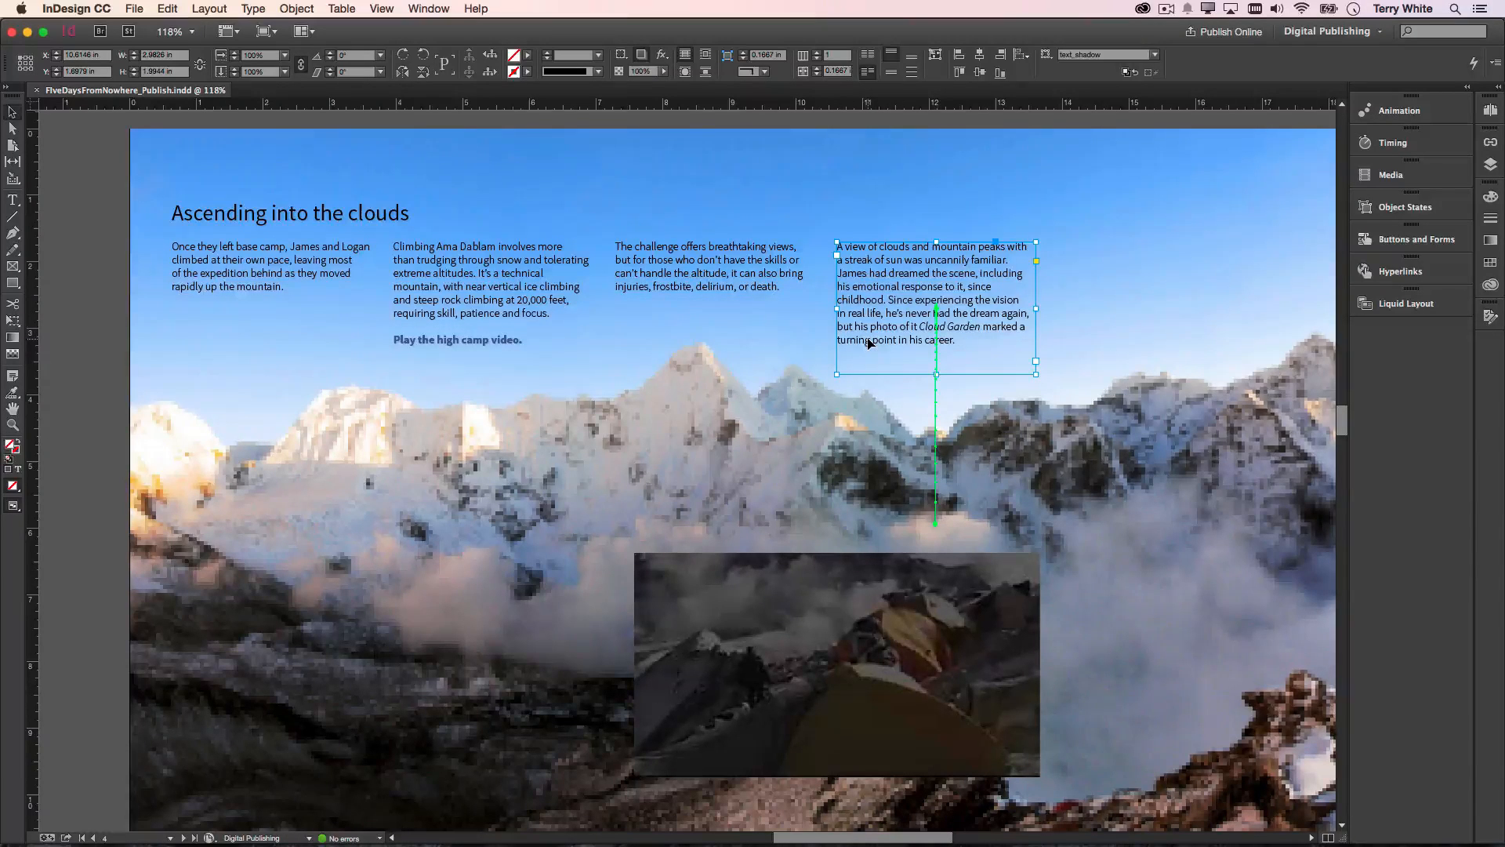
{"action": "mouse_move", "coordinate": [878, 362]}
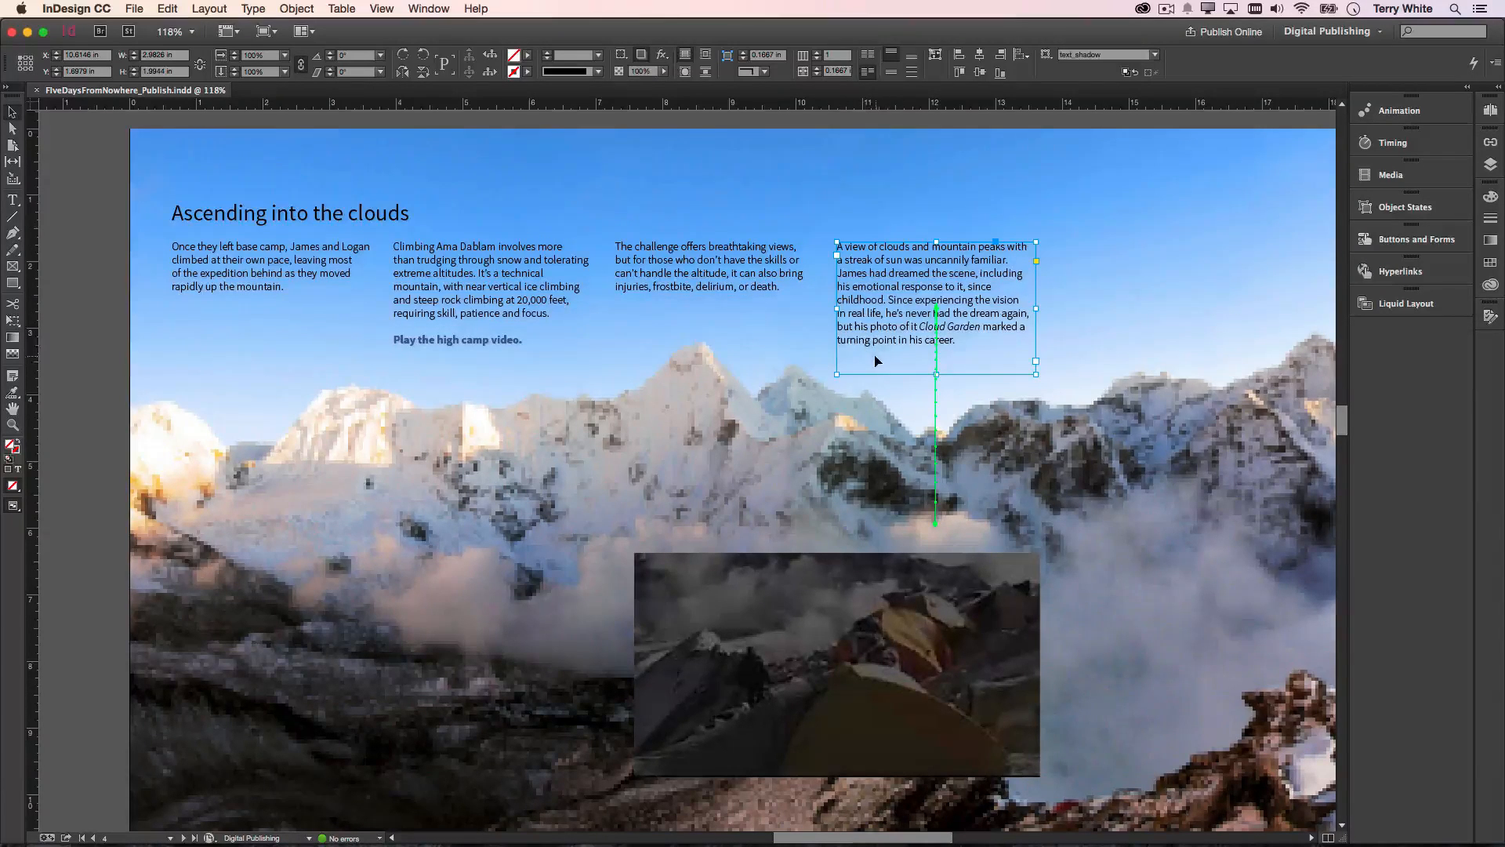
{"action": "mouse_move", "coordinate": [884, 350]}
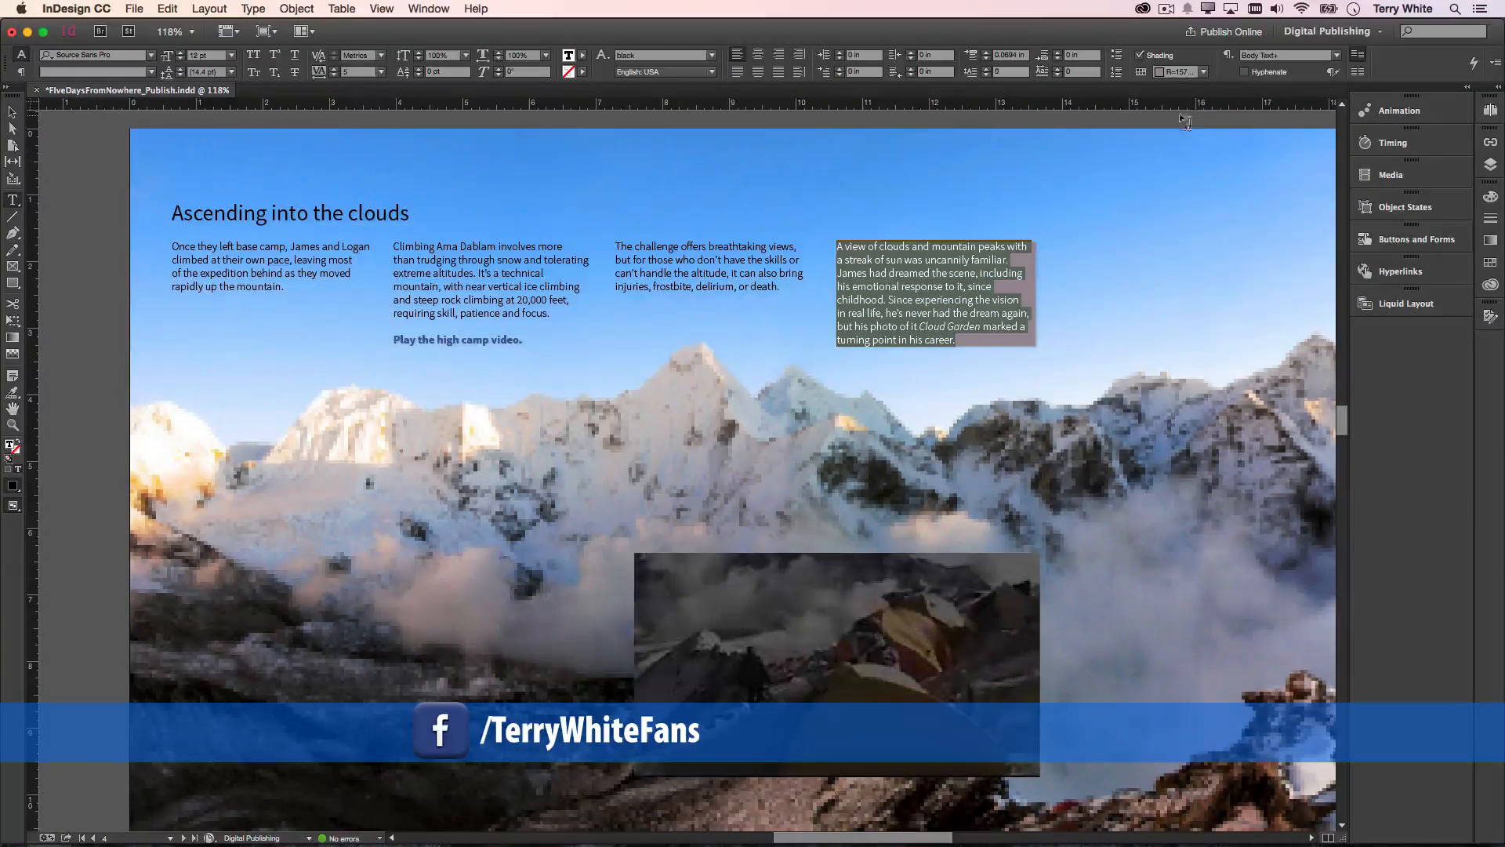
Set the shading colour to the R=0 G=186 B=255 50% swatch and deselect to view it
{"action": "left_click", "coordinate": [1194, 72]}
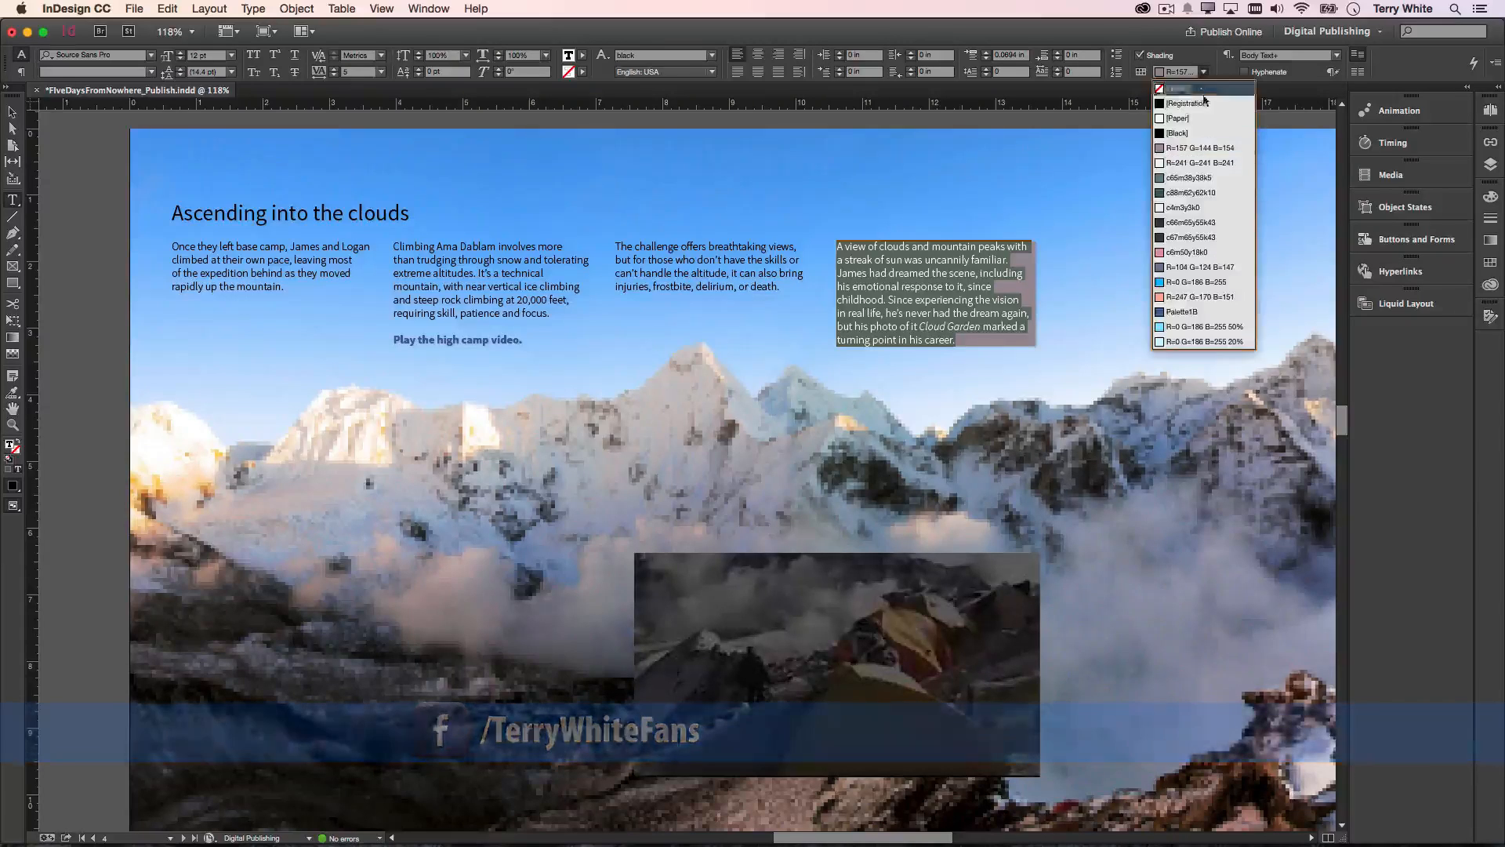
{"action": "left_click", "coordinate": [1199, 326]}
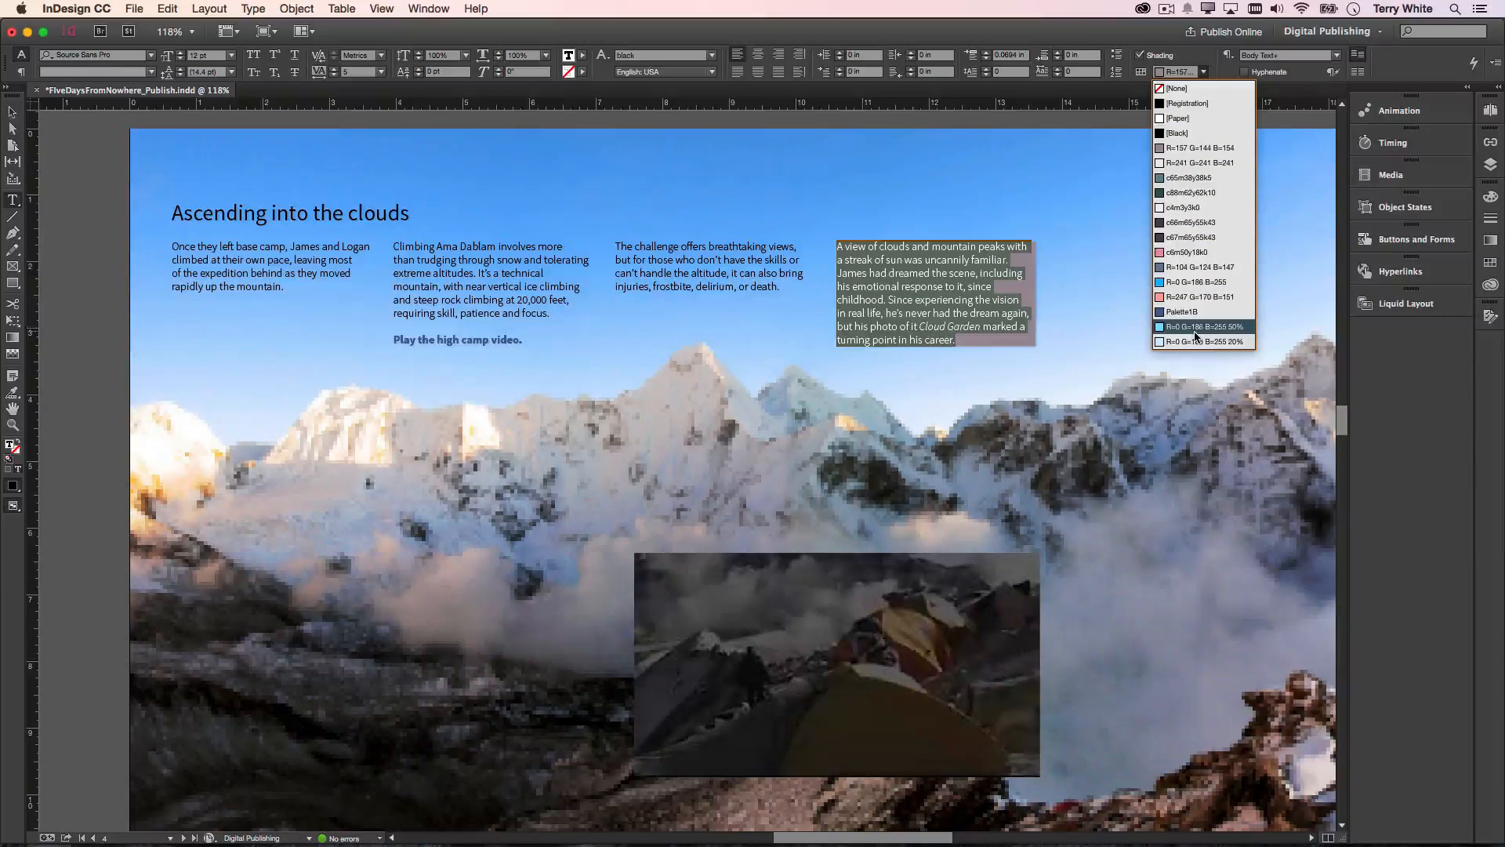
{"action": "left_click", "coordinate": [1201, 326]}
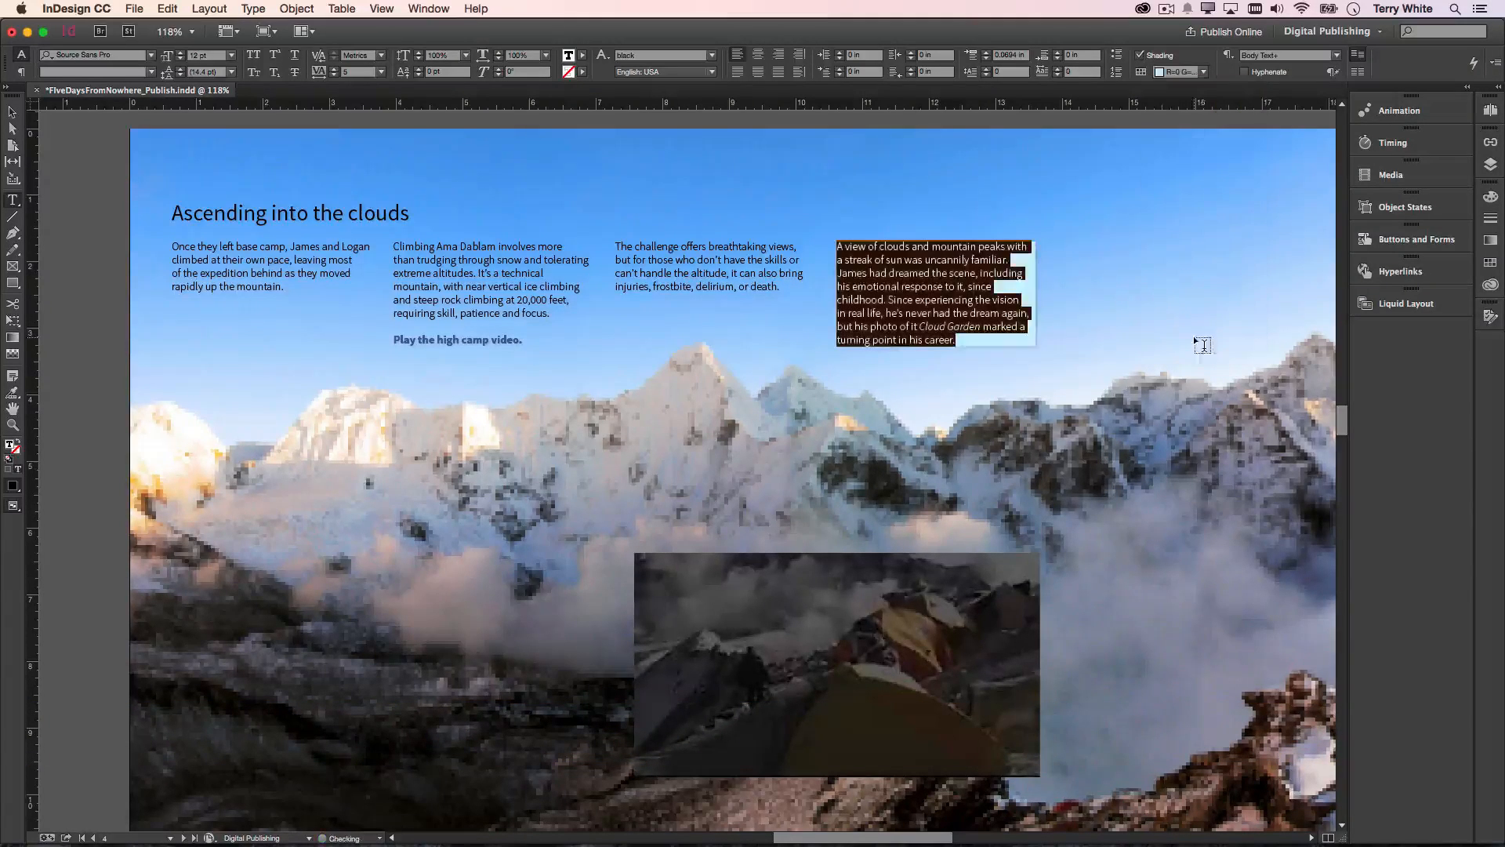
{"action": "left_click", "coordinate": [1003, 273]}
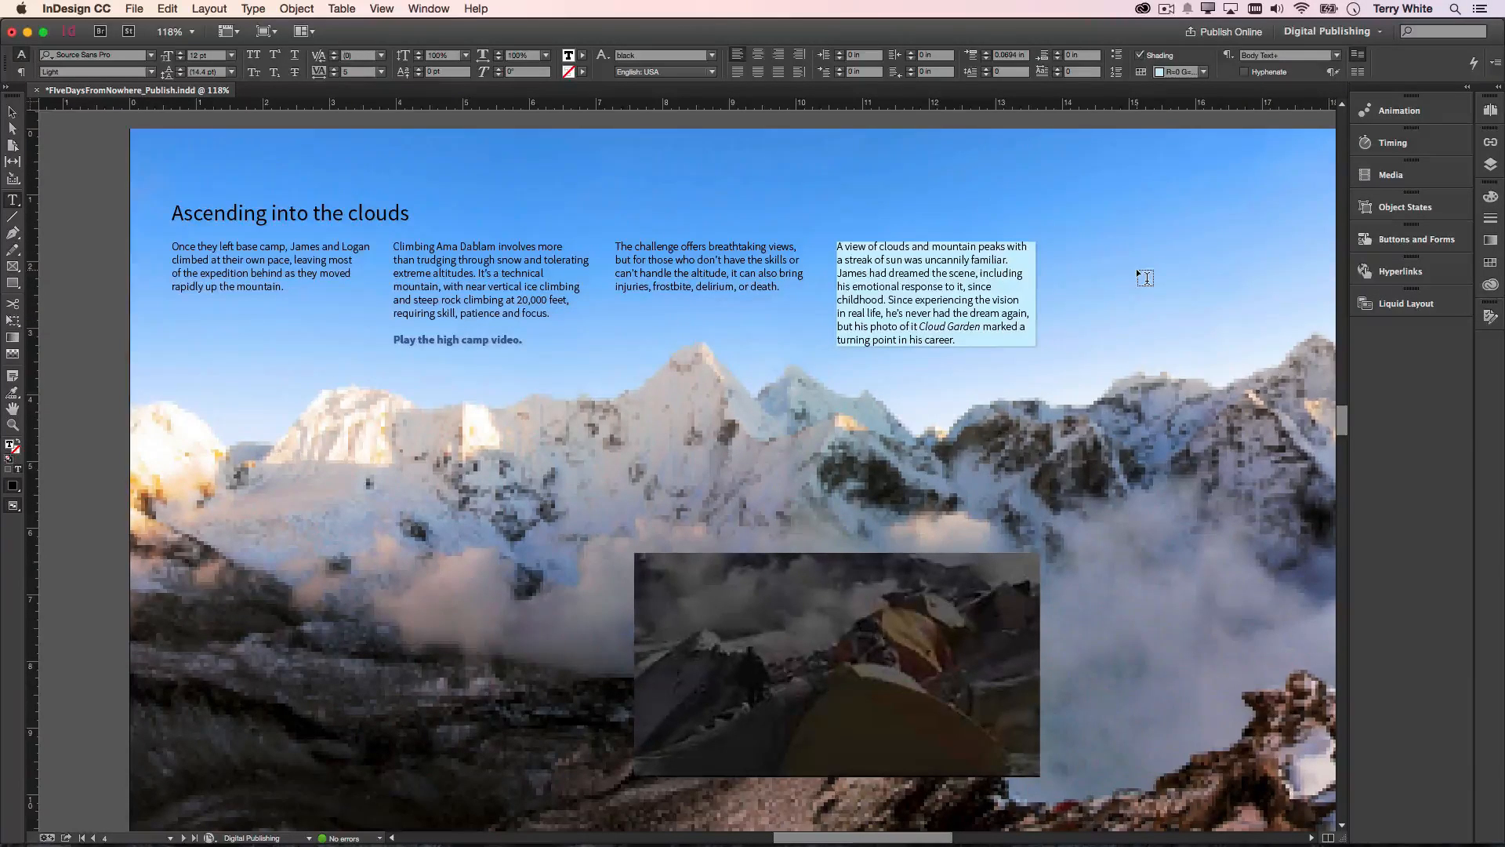
{"action": "mouse_move", "coordinate": [1132, 298]}
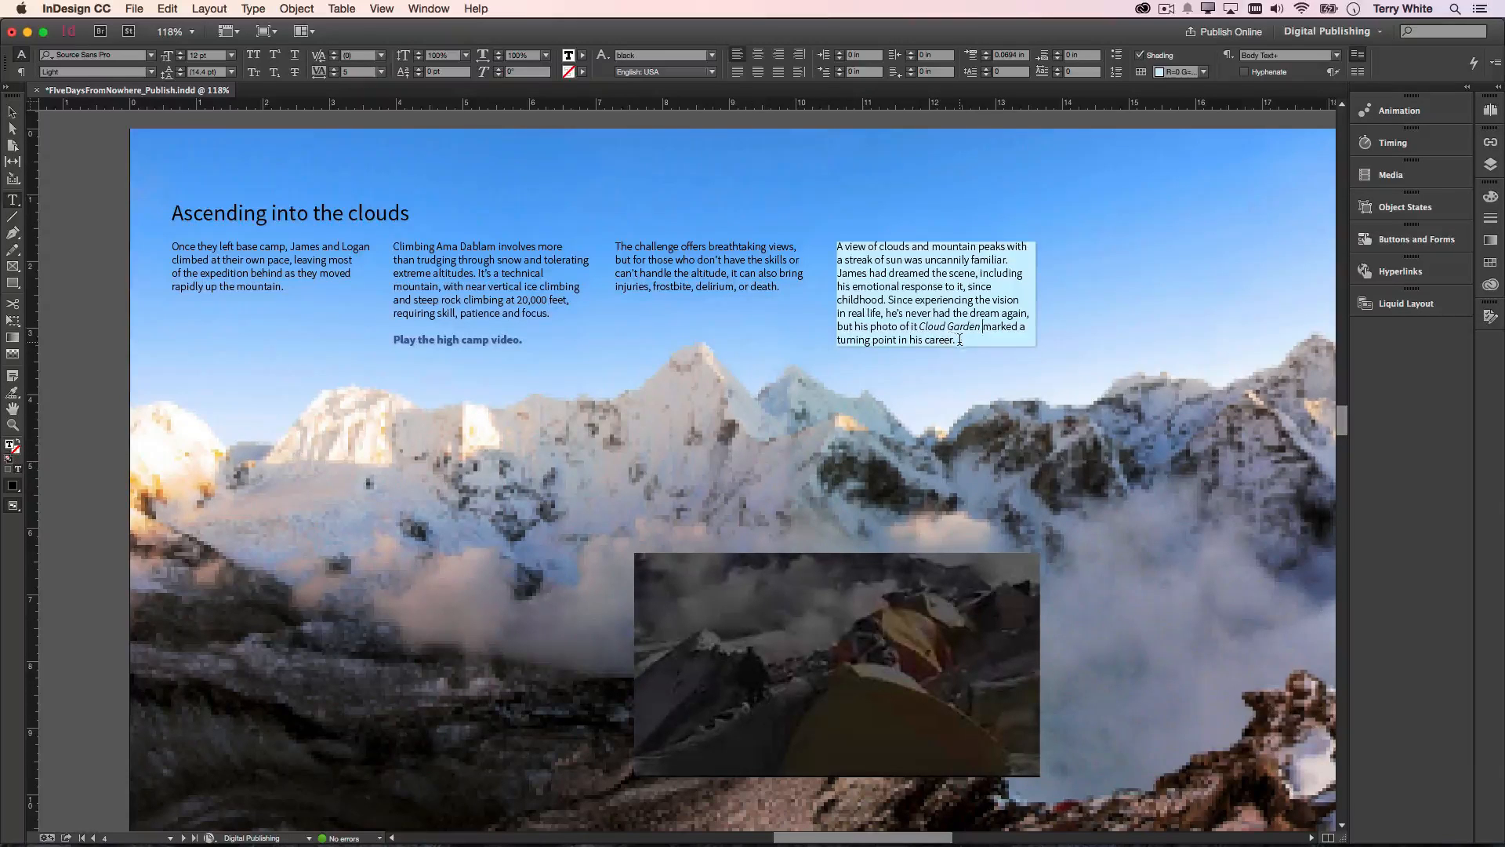
Append "As the paragraph grows so does the shading" so the blue shading expands with the text
{"action": "type", "text": "as t"}
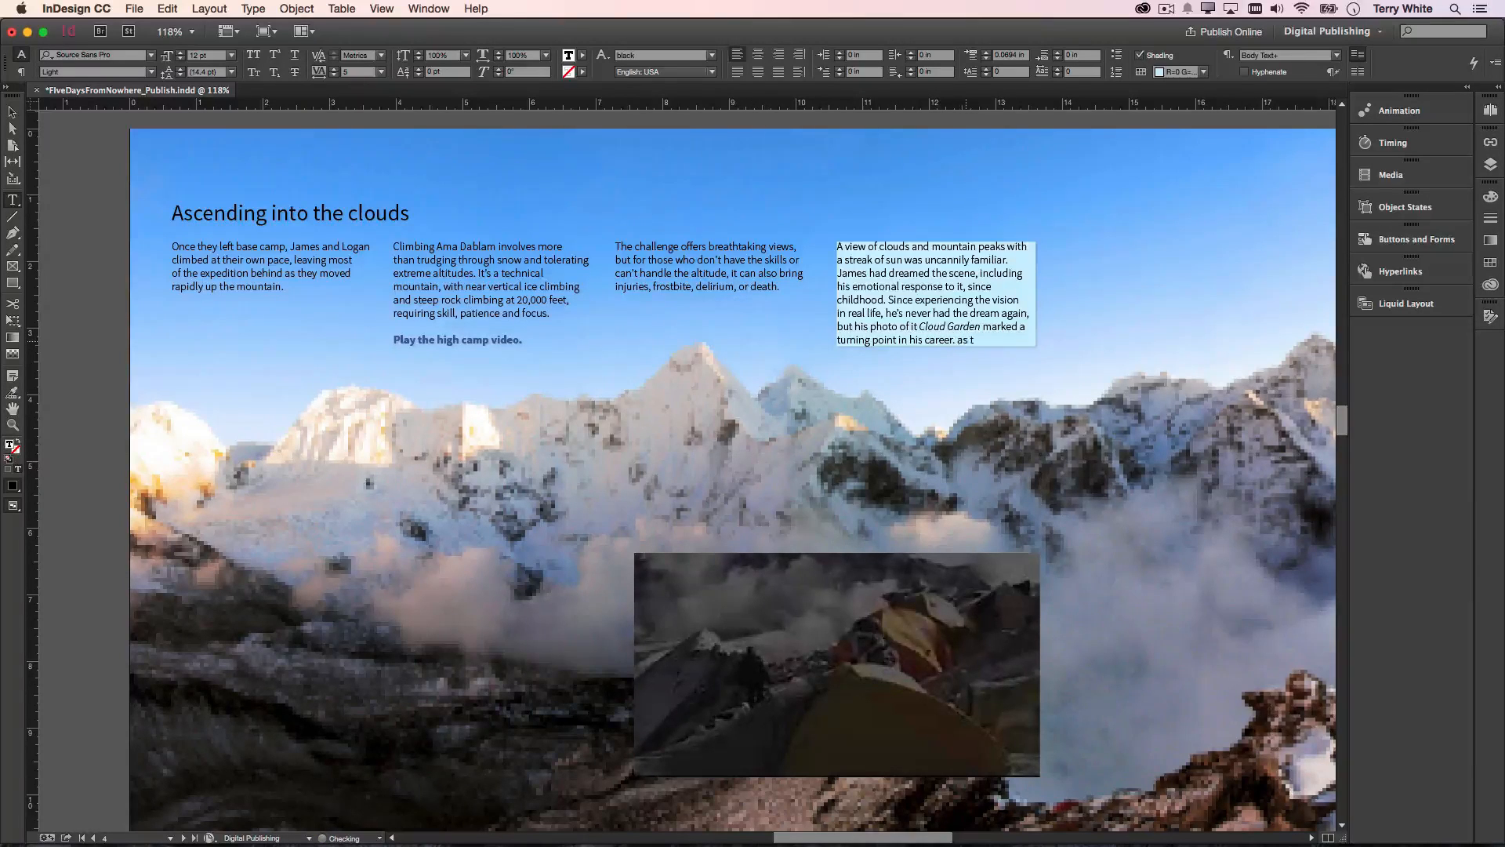
{"action": "type", "text": "s the paragraph"}
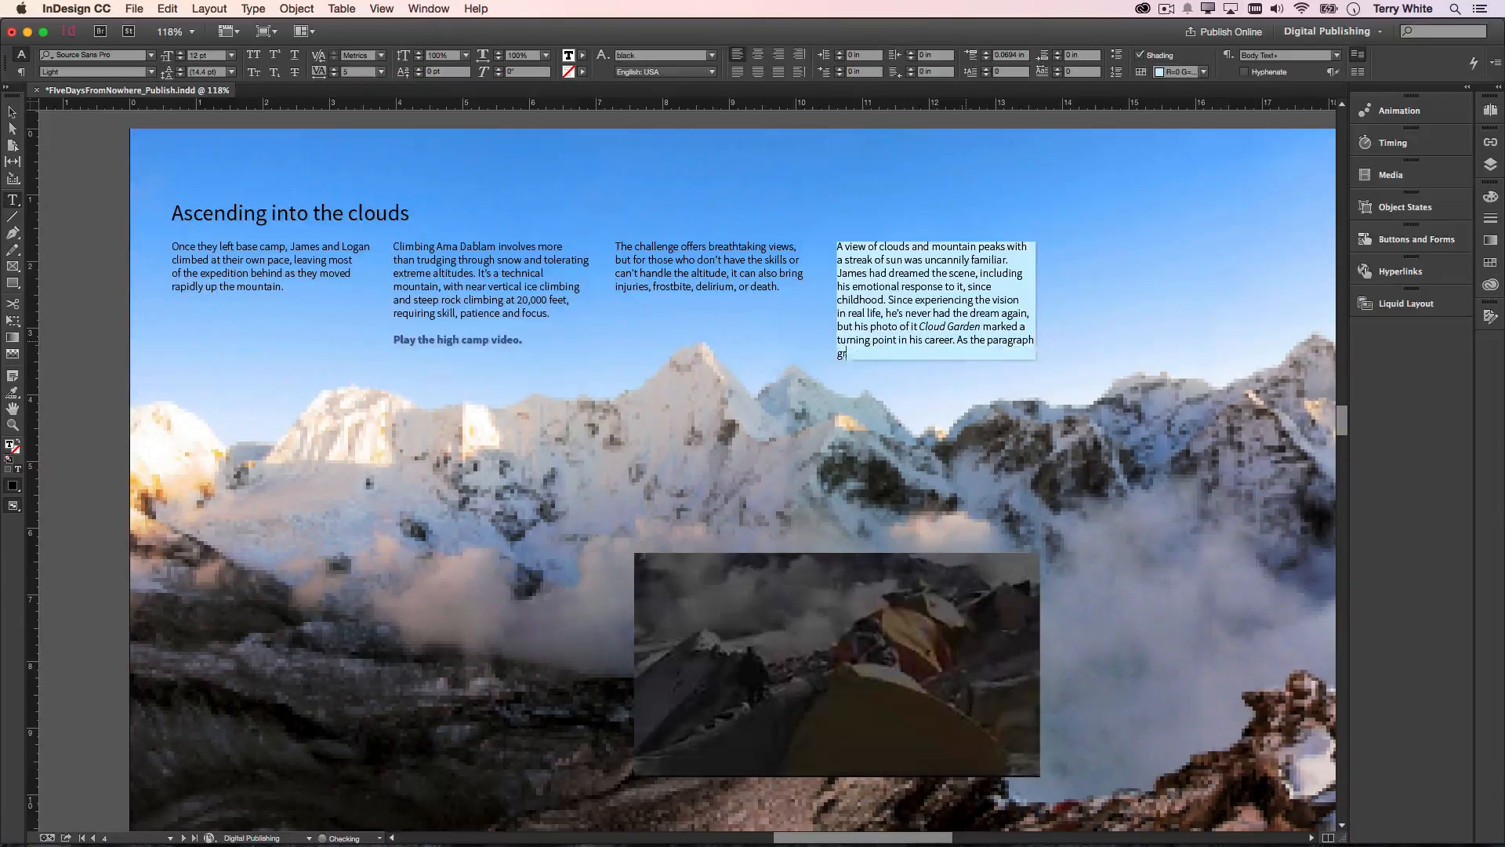
{"action": "type", "text": "rows"}
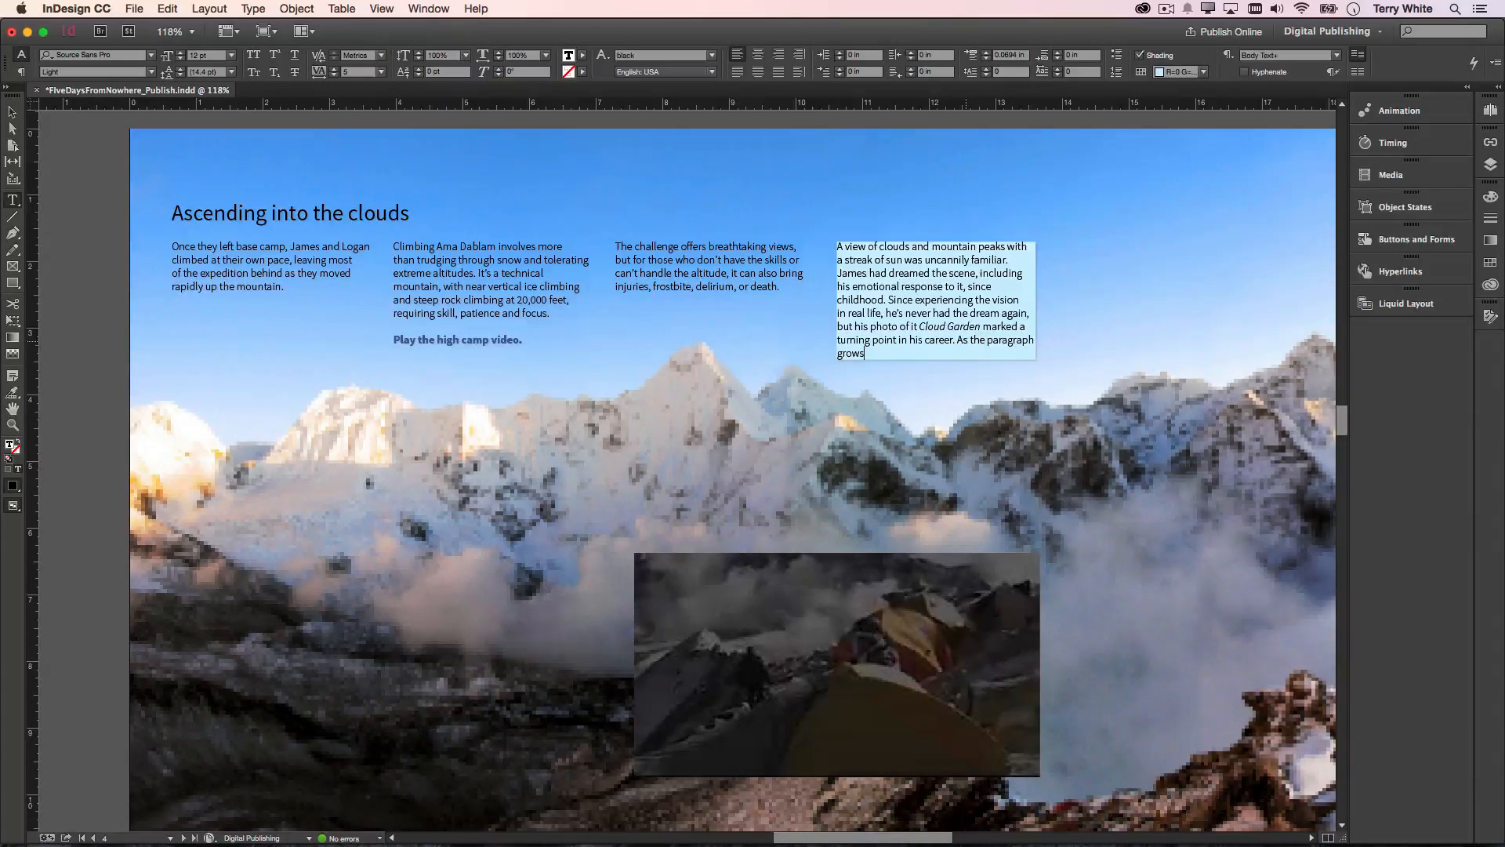
{"action": "type", "text": "so does th"}
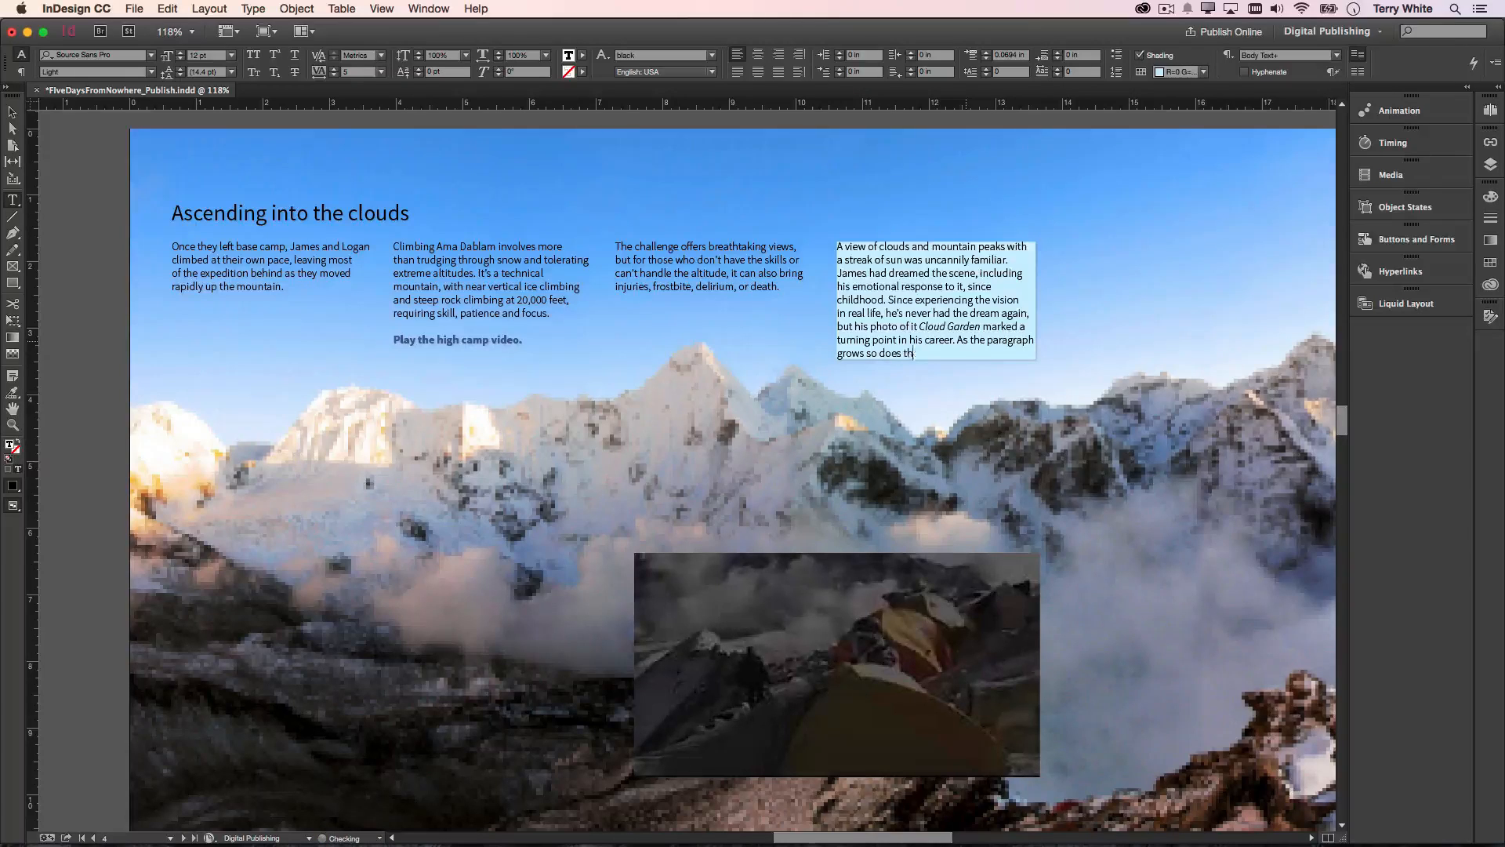
{"action": "type", "text": "e shading"}
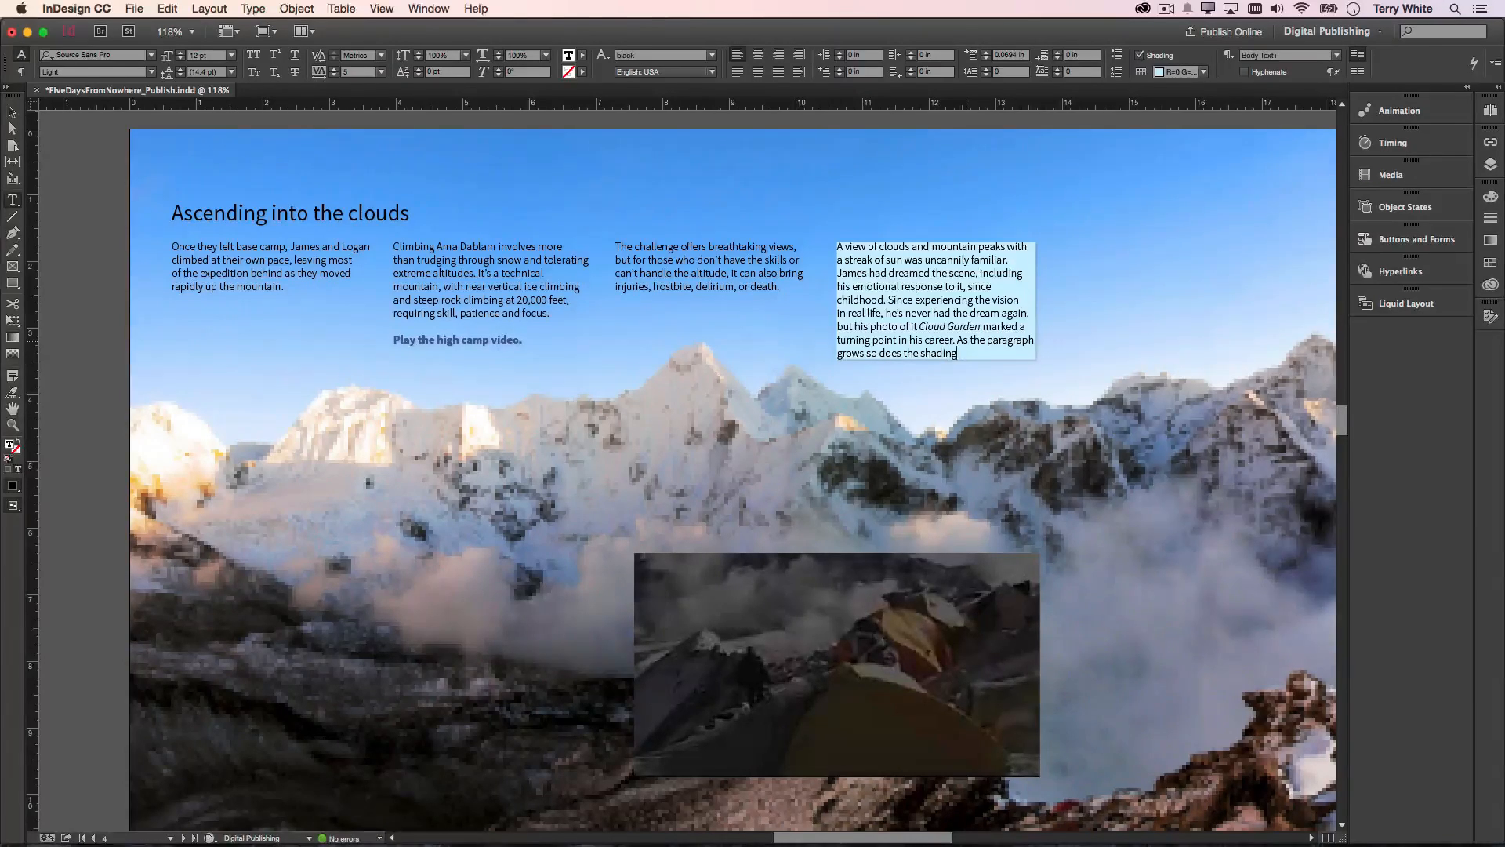